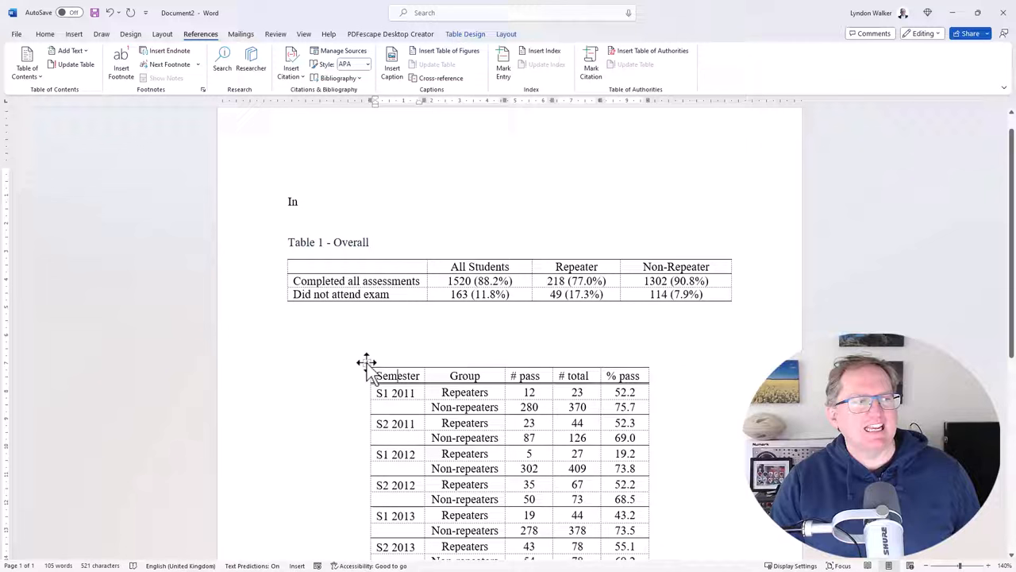
Step: Start a caption for the semester table reading 'Table 2 - By Semester'
left_click(390, 60)
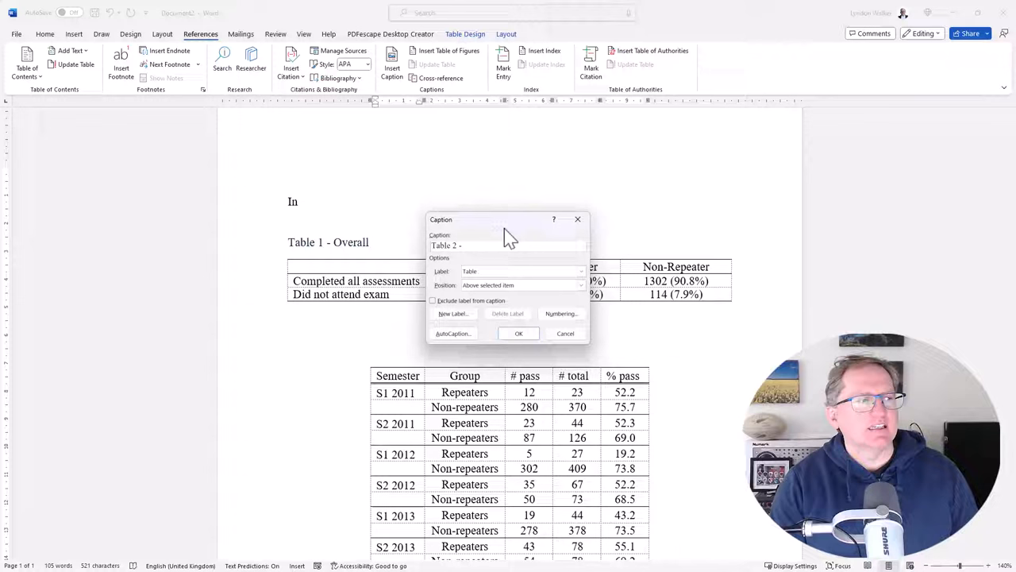
type("By Semester")
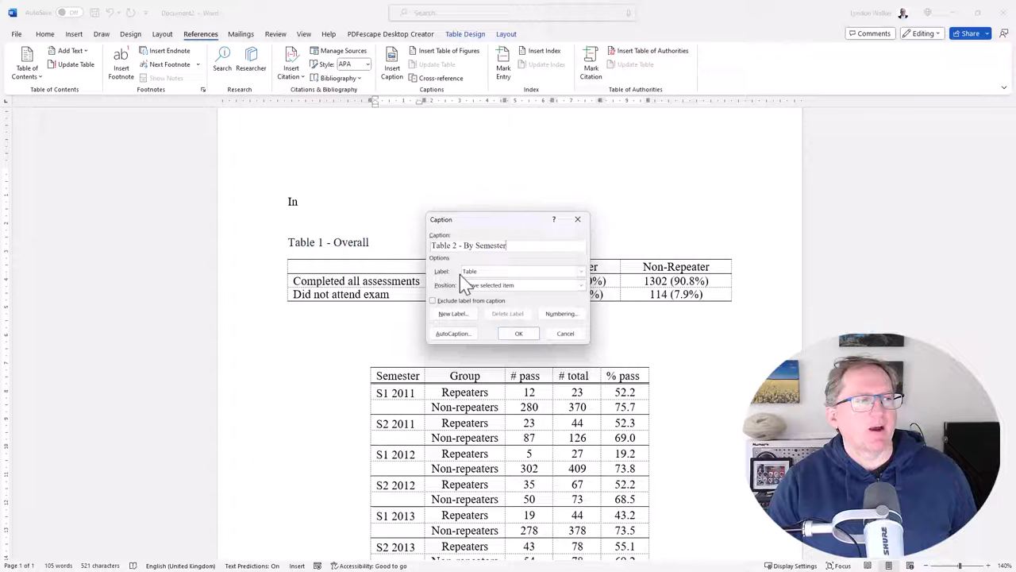
left_click(581, 270)
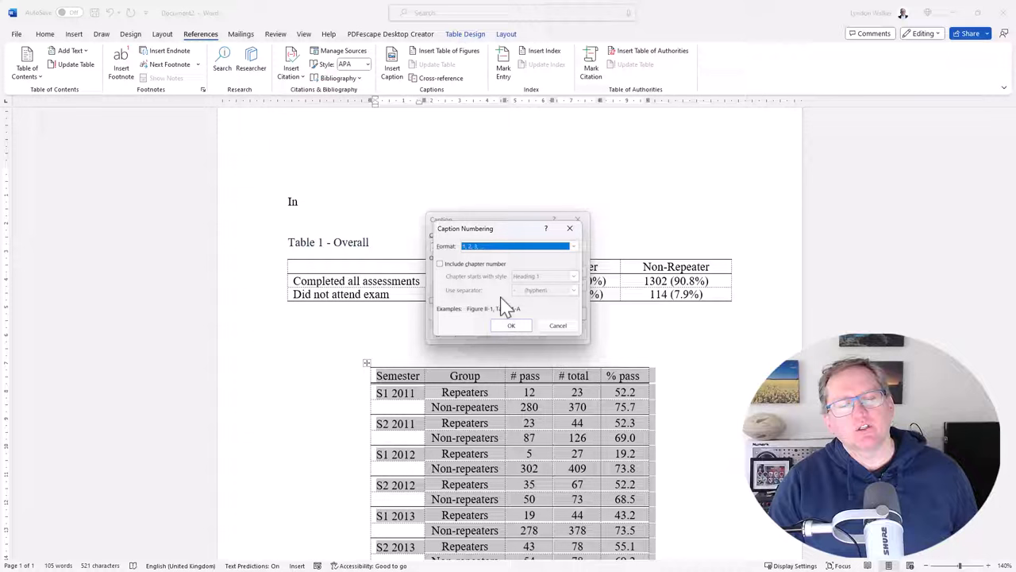
mouse_move(484, 203)
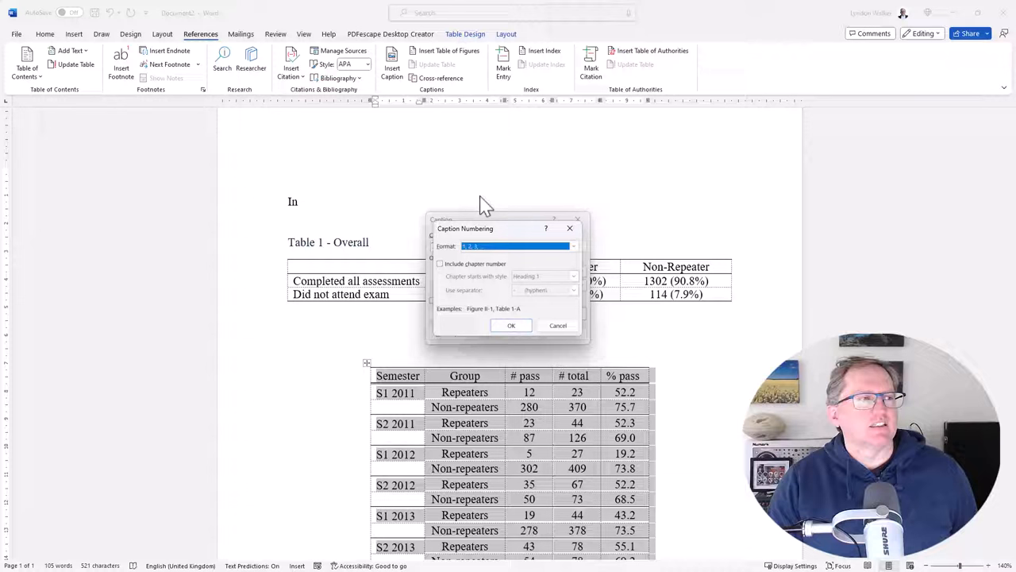
left_click(511, 324)
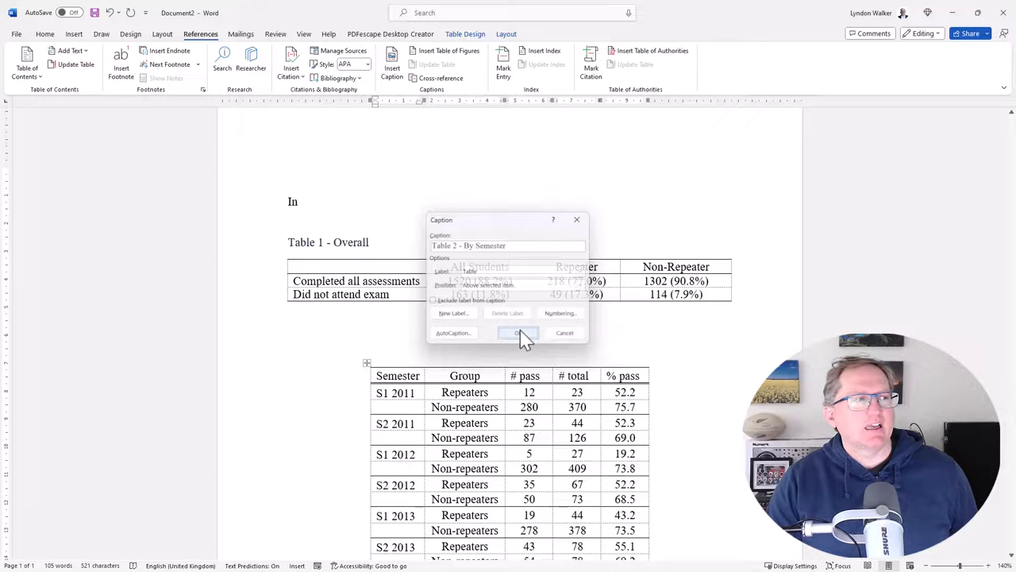
Step: Insert the 'Table 2 - By Semester' caption and place the cursor after the word 'In'
left_click(518, 332)
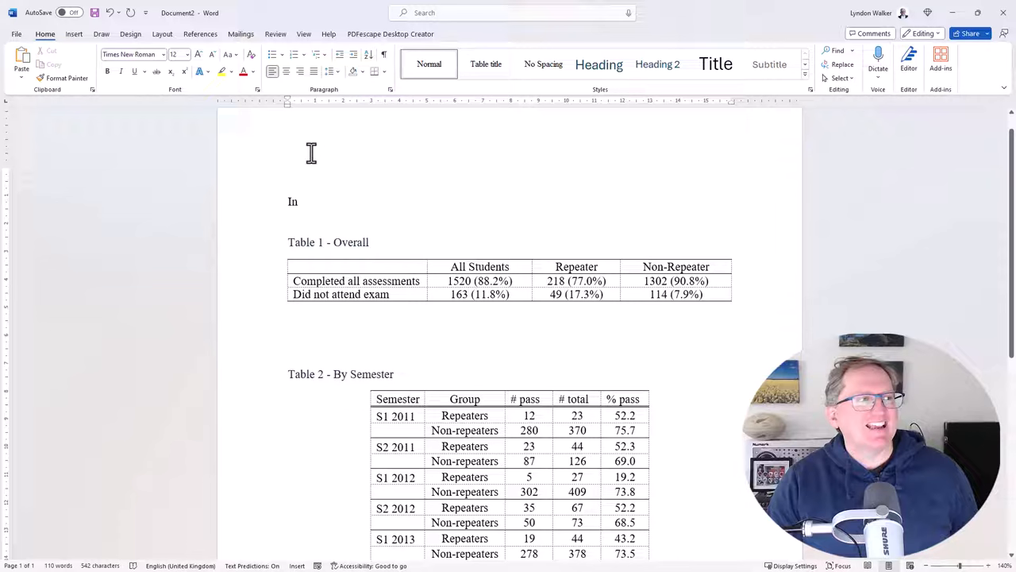
left_click(200, 34)
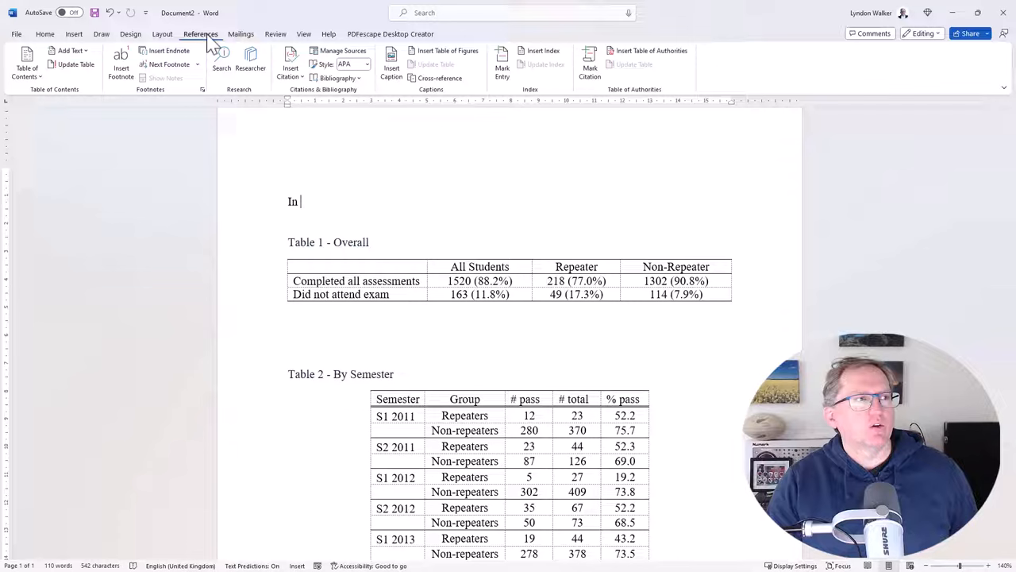
Step: Insert a cross-reference to 'Table 1 - Overall' showing only the label and number
left_click(438, 77)
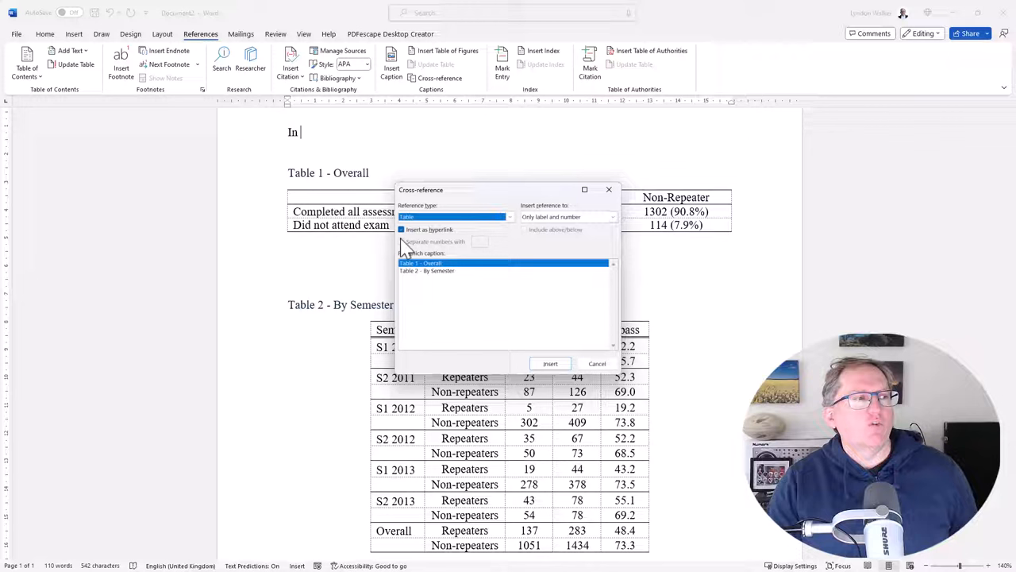
mouse_move(548, 254)
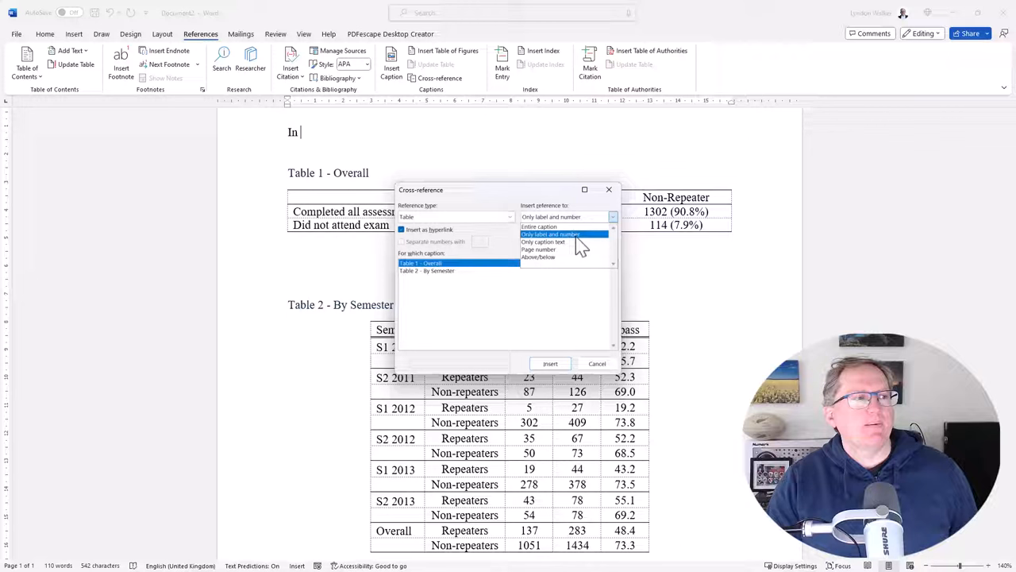
left_click(549, 235)
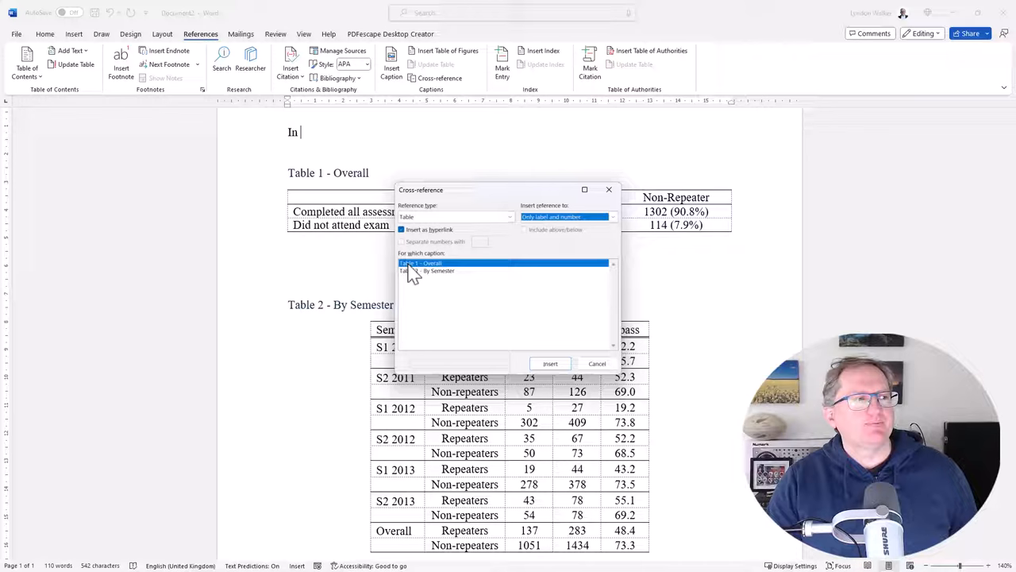
left_click(550, 362)
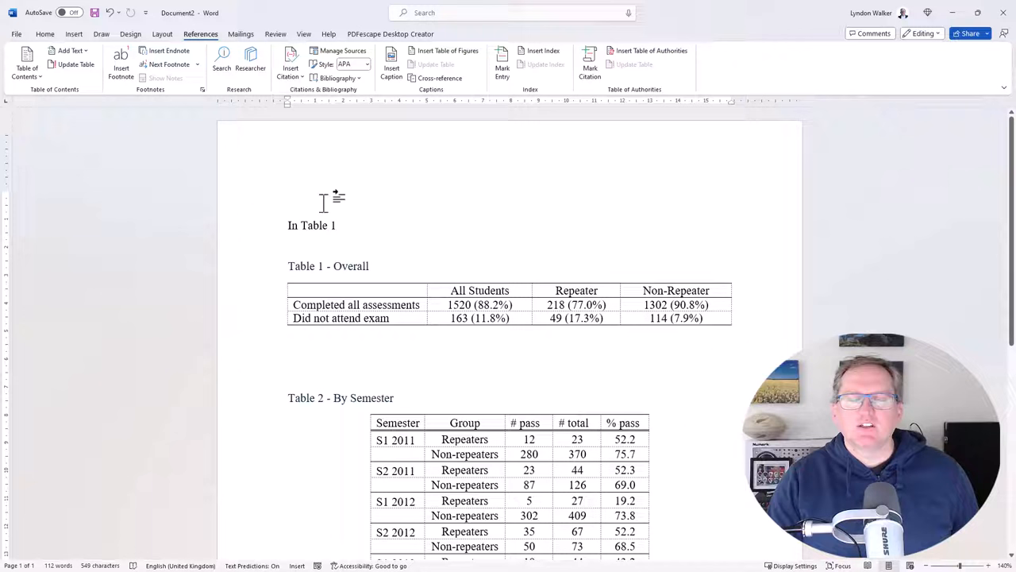
mouse_move(316, 226)
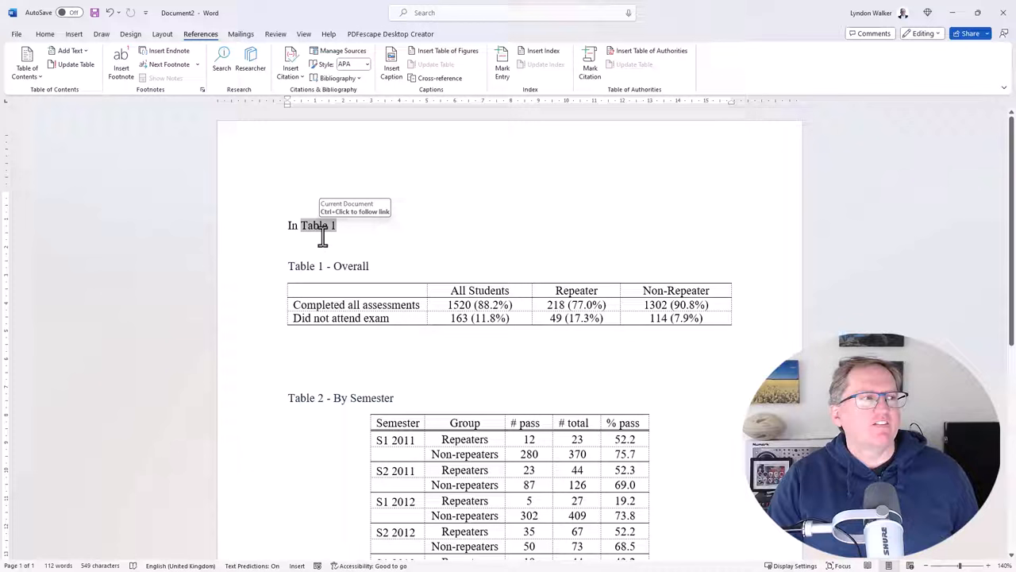
mouse_move(317, 178)
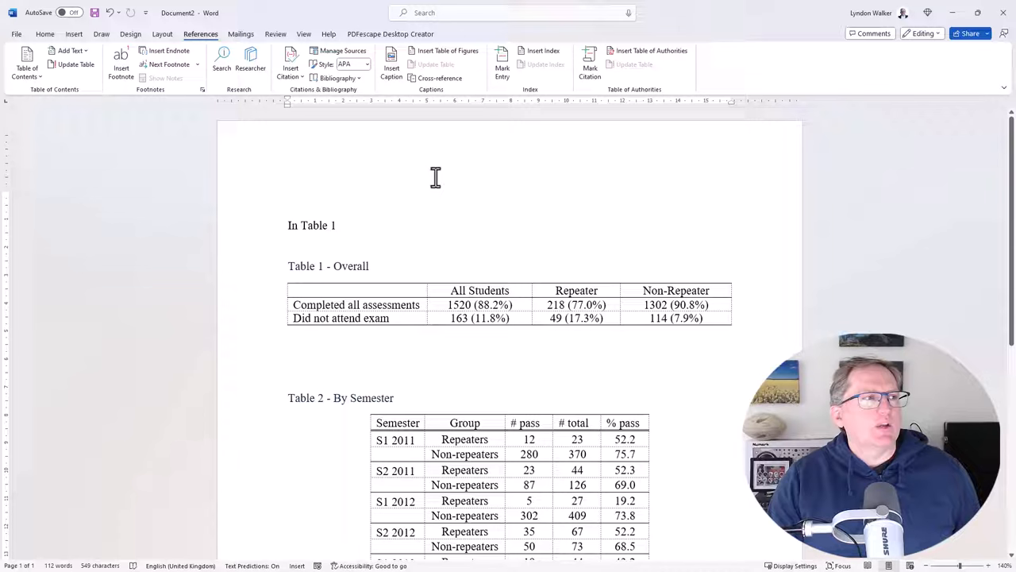
Step: Insert a table of figures for captions labelled Table at the document top
left_click(447, 55)
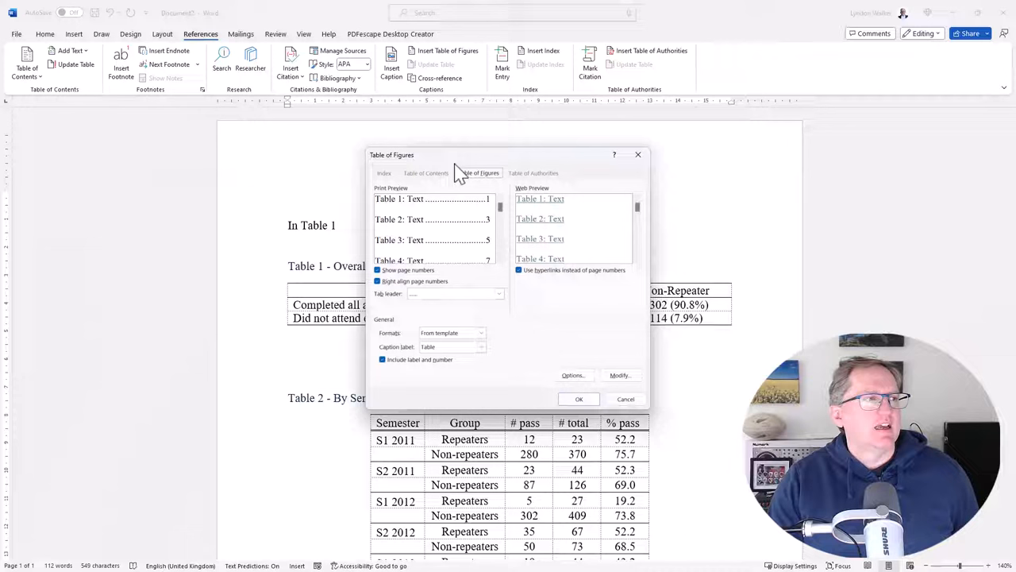
left_click(481, 346)
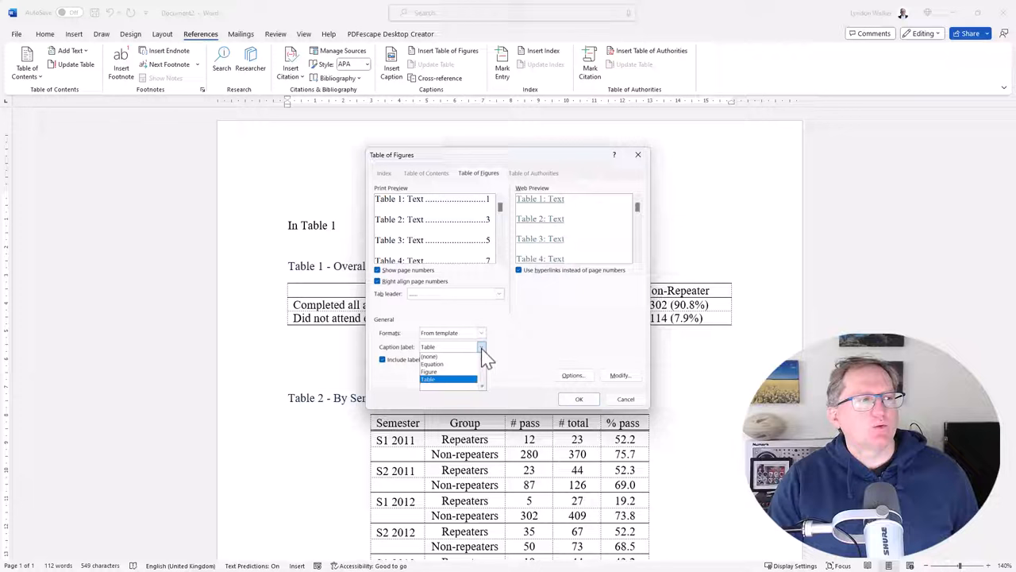
left_click(429, 377)
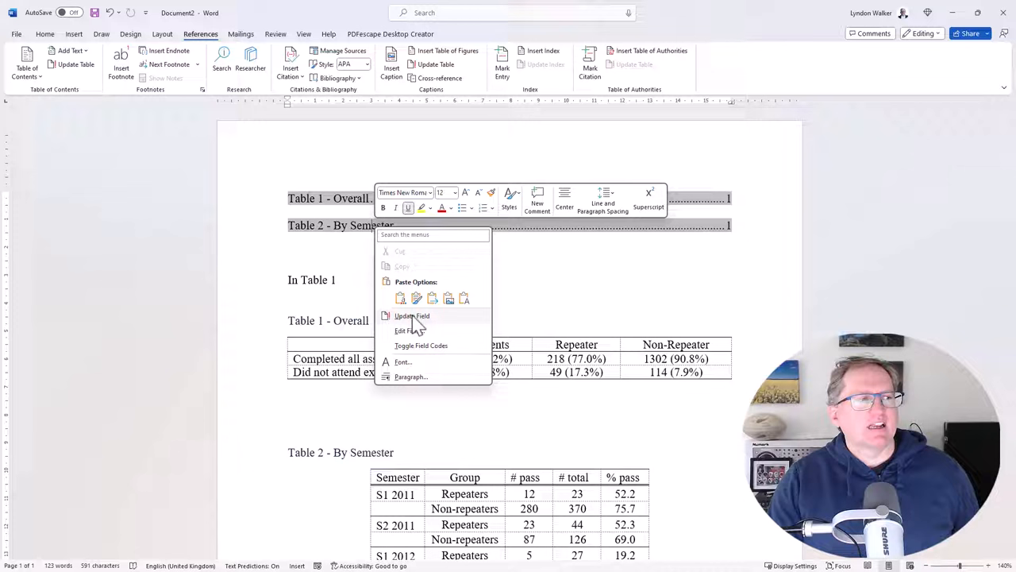
Step: Update the table of figures field so it lists both table captions
left_click(413, 314)
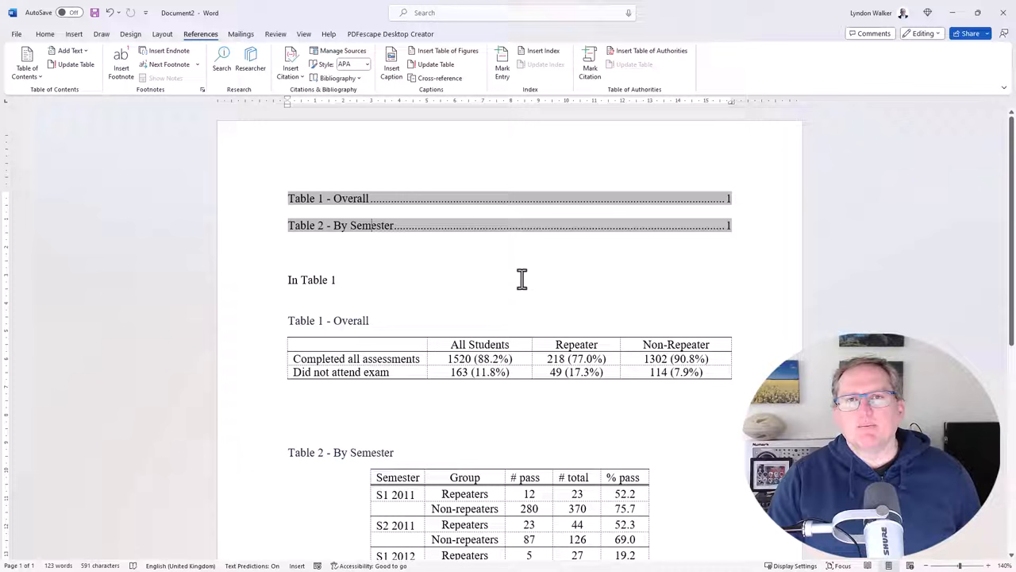
mouse_move(714, 280)
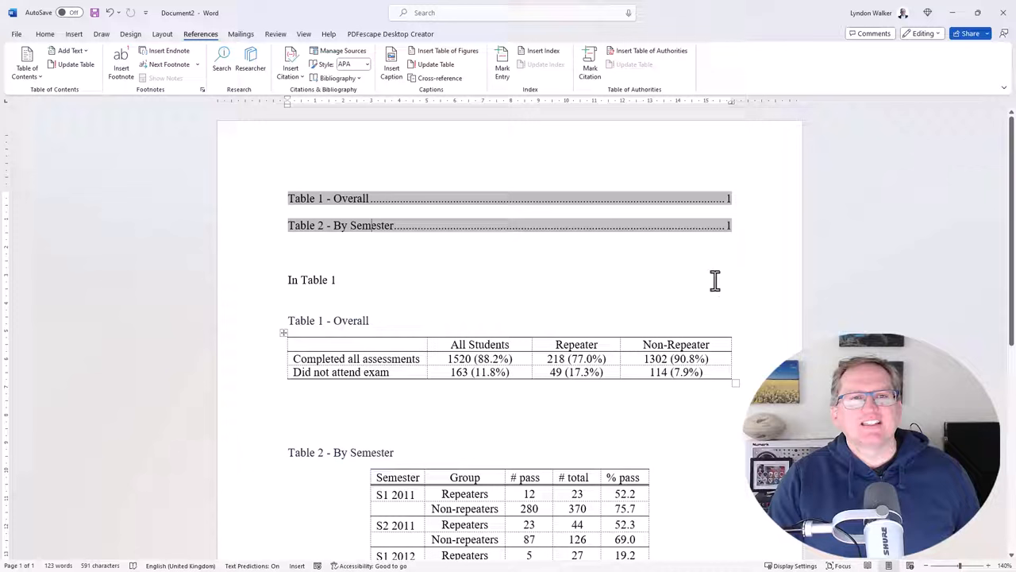